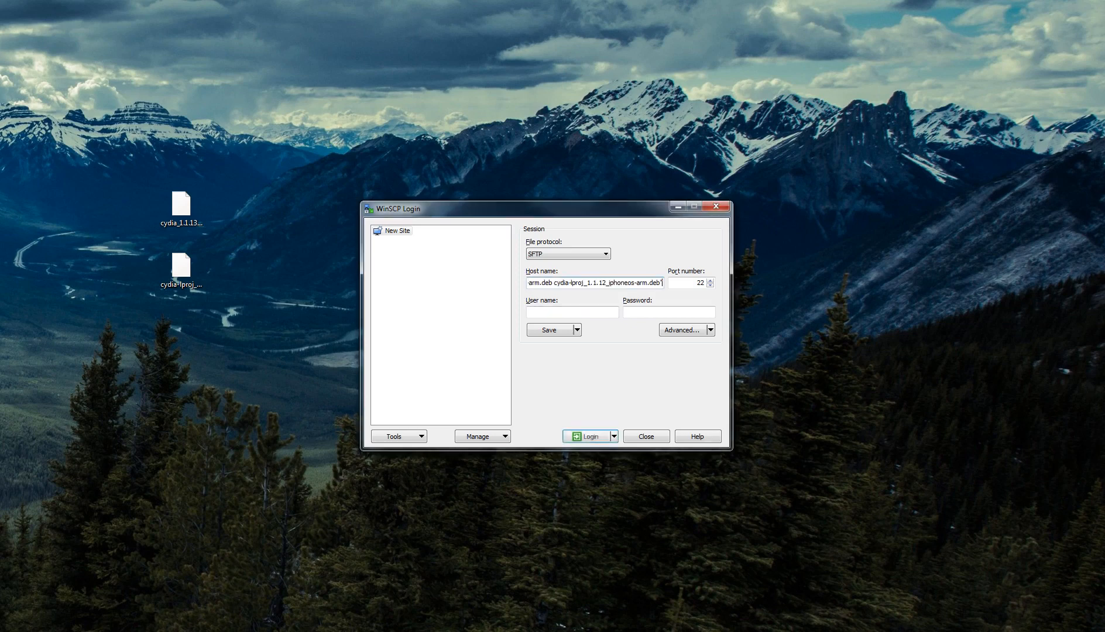
Enter host 192.168.0.6, user name root and the password in the SFTP login.
left_click(594, 283)
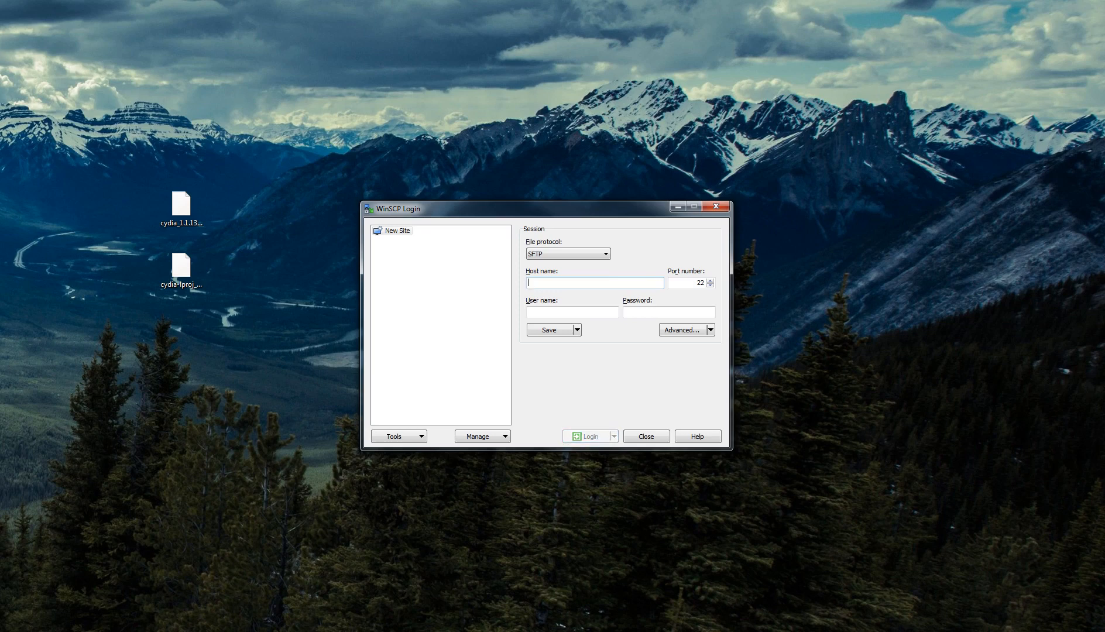
type("192")
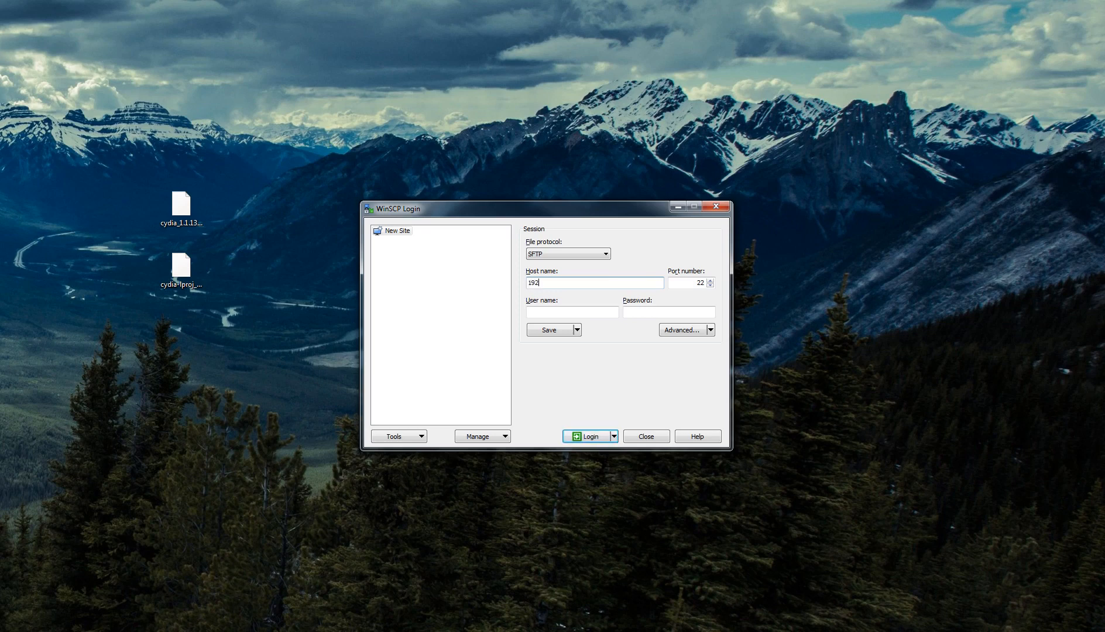
type("root")
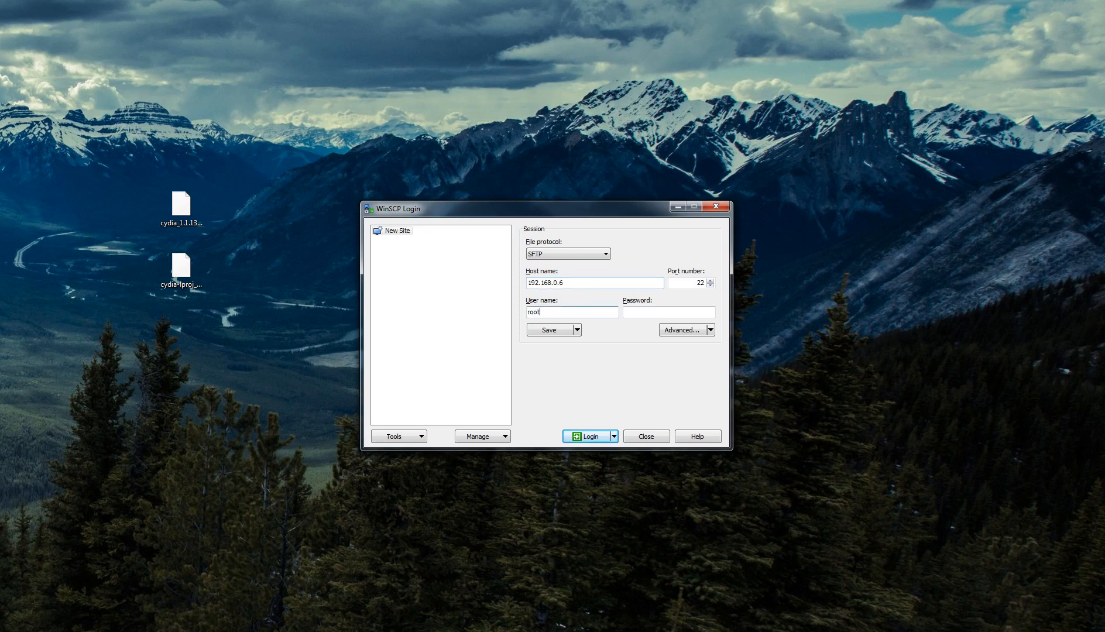
type("••")
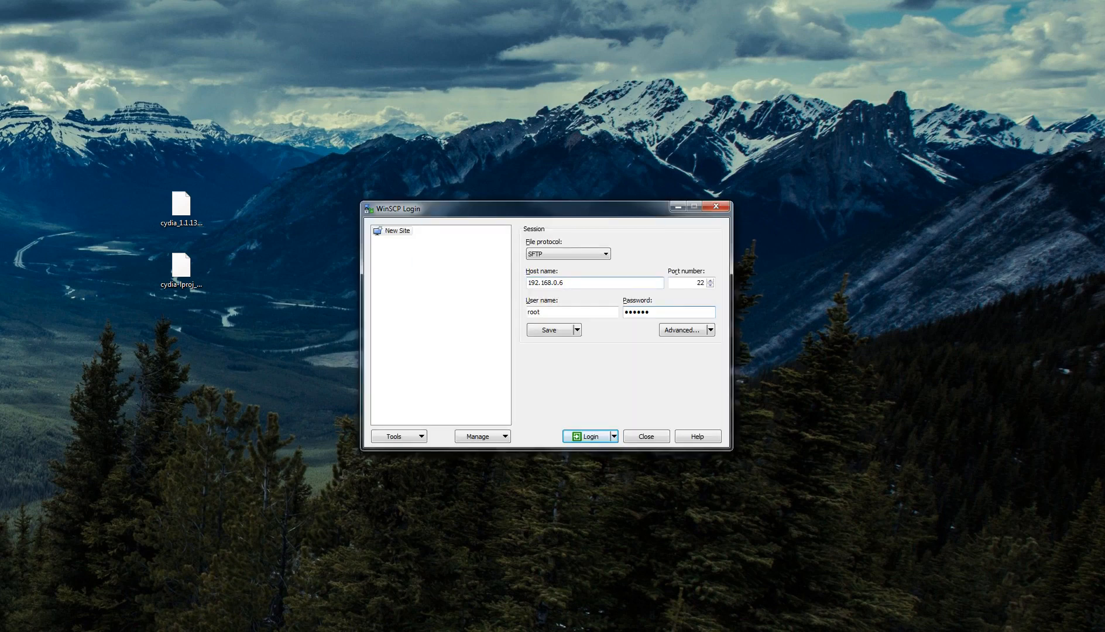
Log in to the iPhone and open the remote Media folder.
left_click(589, 436)
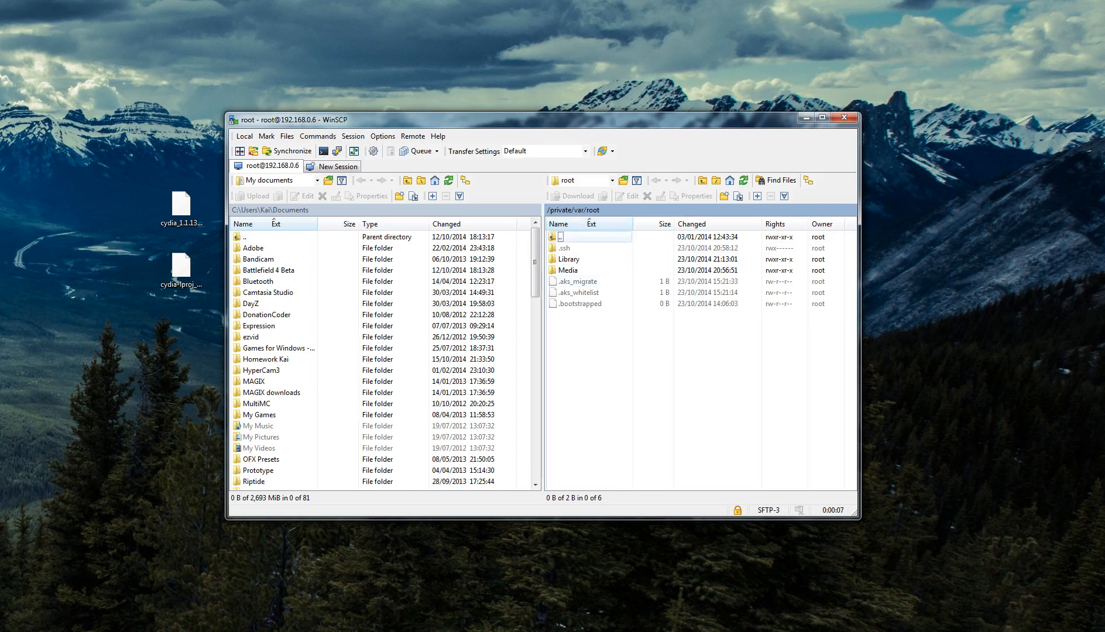
left_click(570, 269)
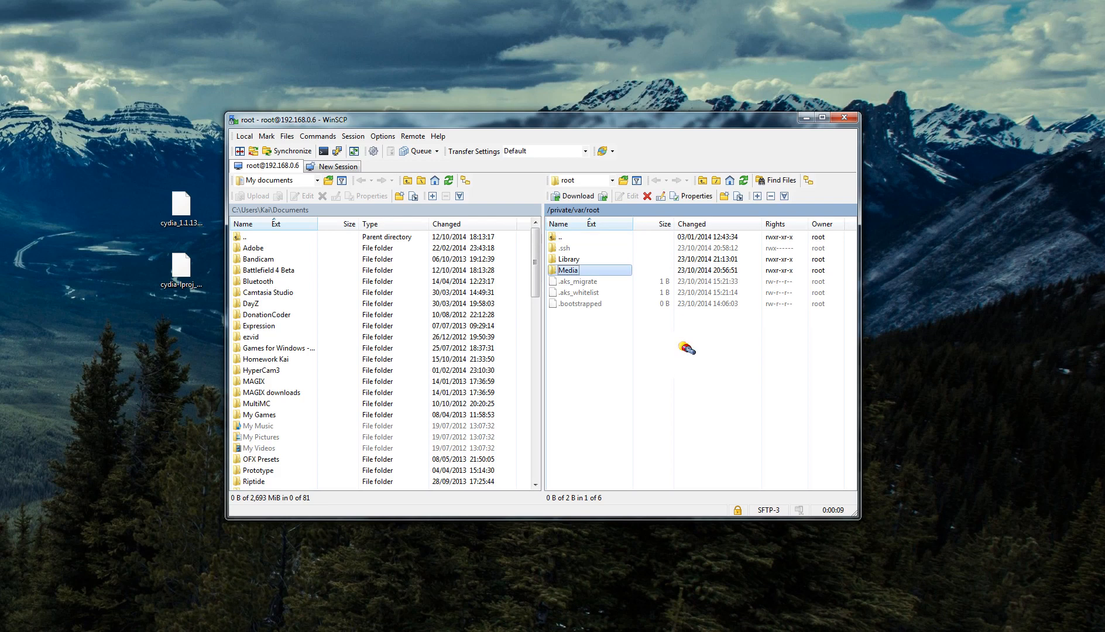
double_click(568, 270)
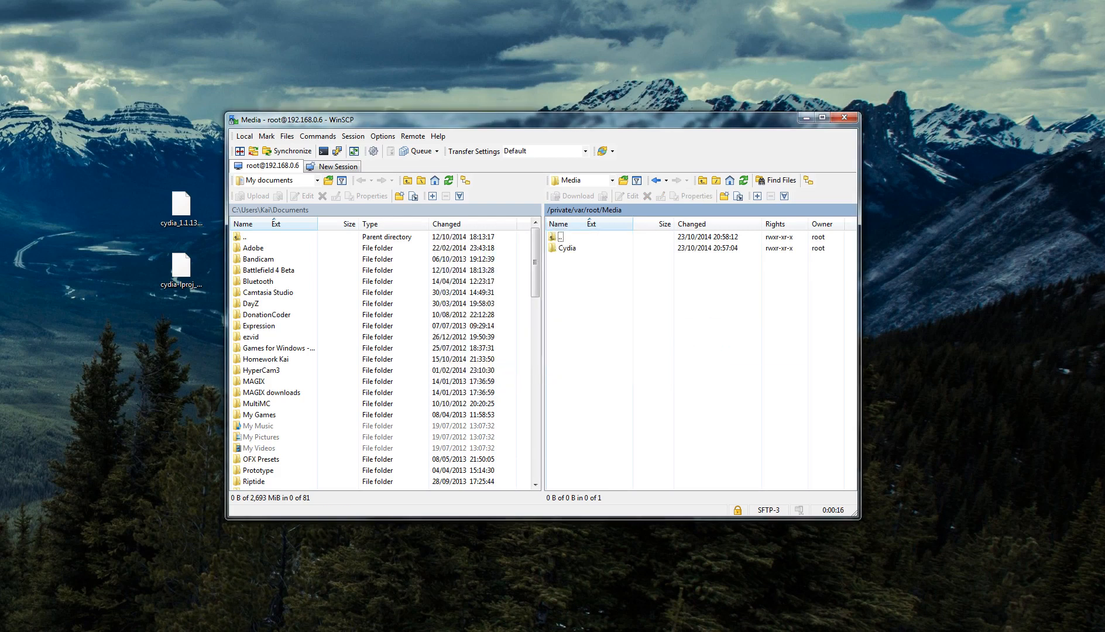
Create the AutoInstall folder inside Media/Cydia and open it.
left_click(756, 195)
type("C")
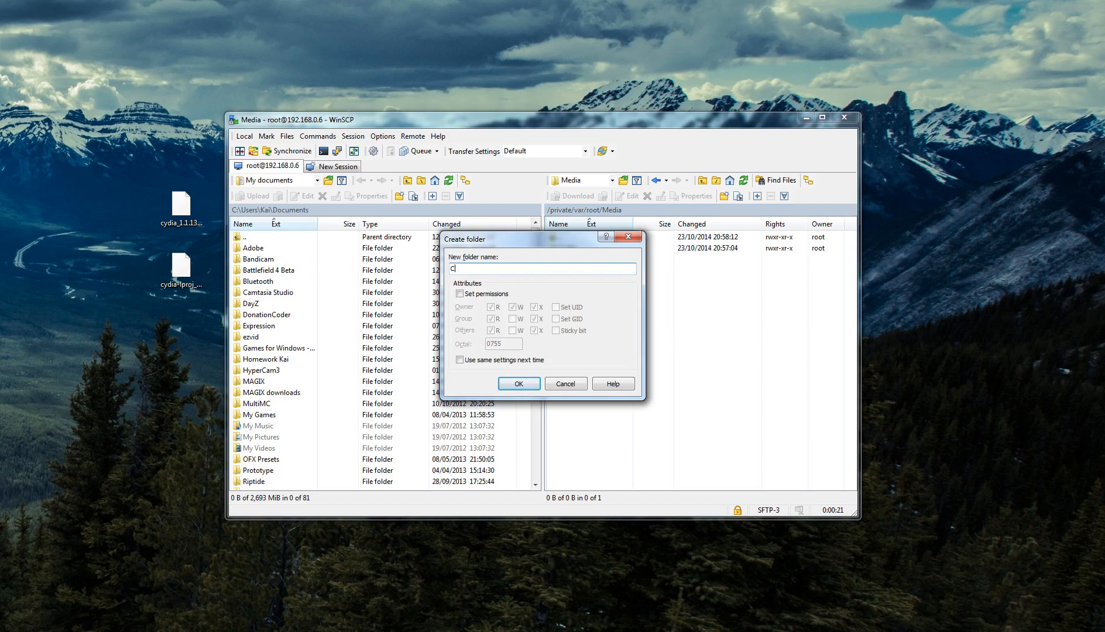
left_click(518, 384)
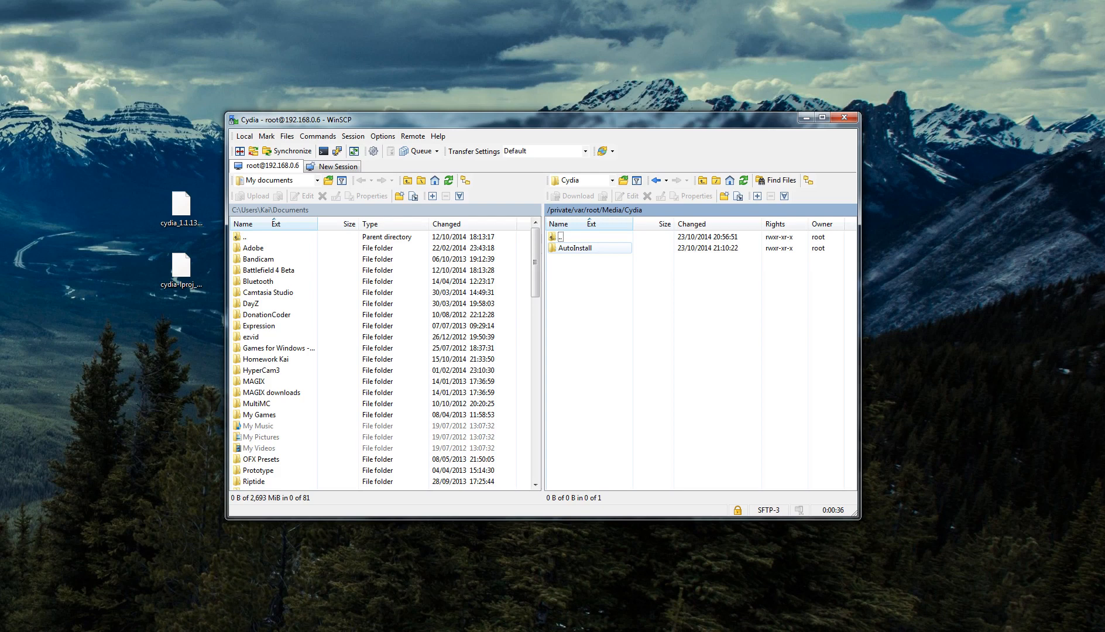
double_click(575, 247)
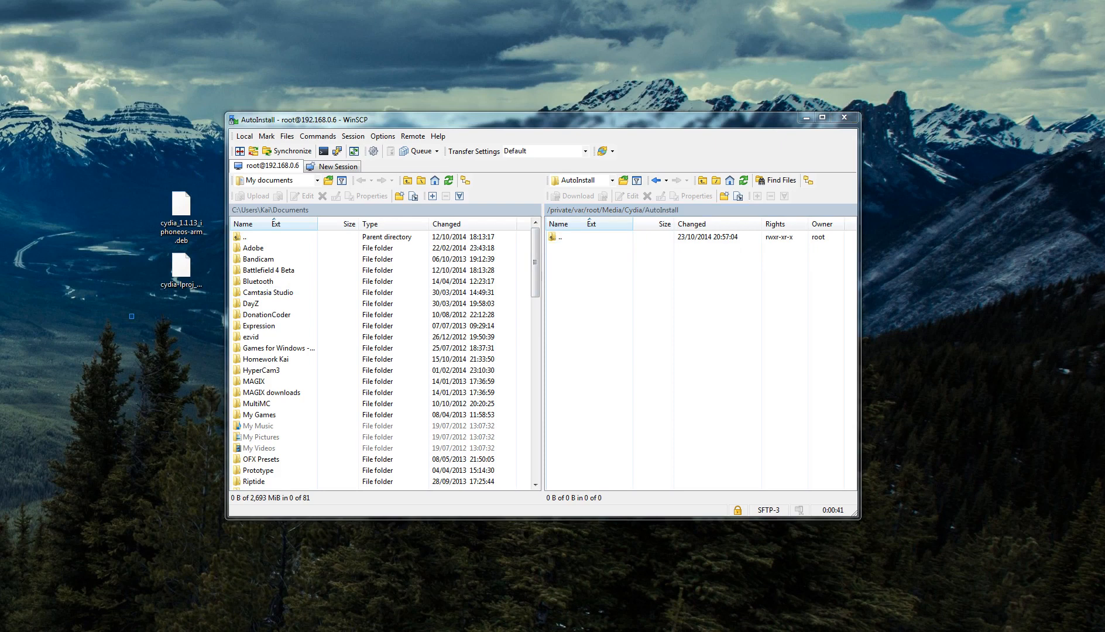
Open the Console window via Commands > Open Terminal.
left_click(560, 236)
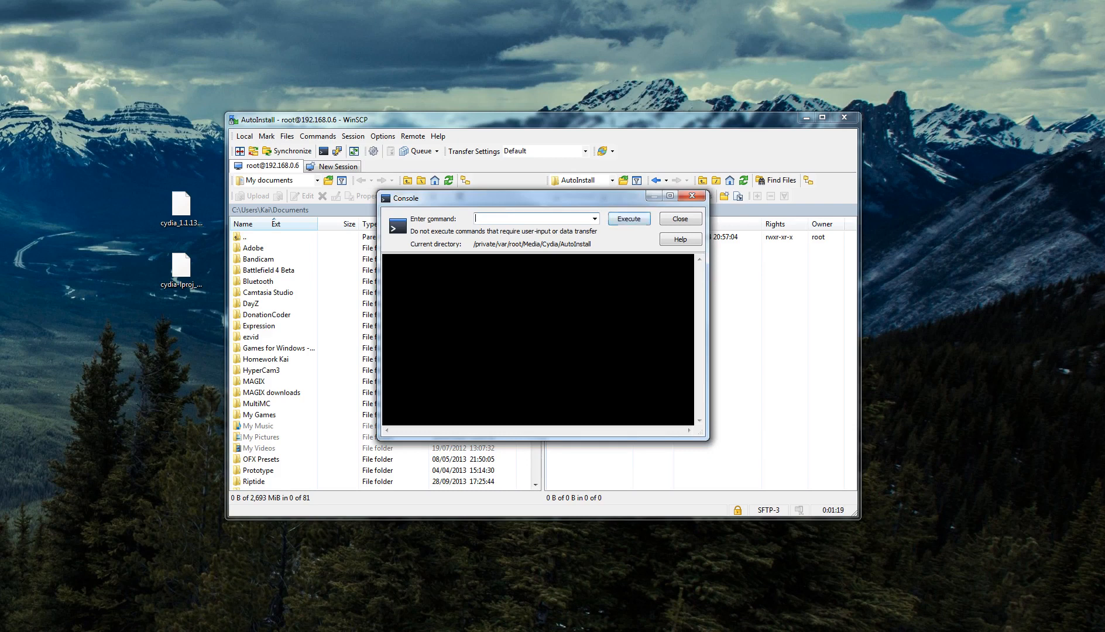
Enter 'dpkg -i cydia_1.1.13_iphoneos-arm.deb' in the console, then close it.
type("dpkg -i cydia_1.1.13_iphoneos-arm.deb")
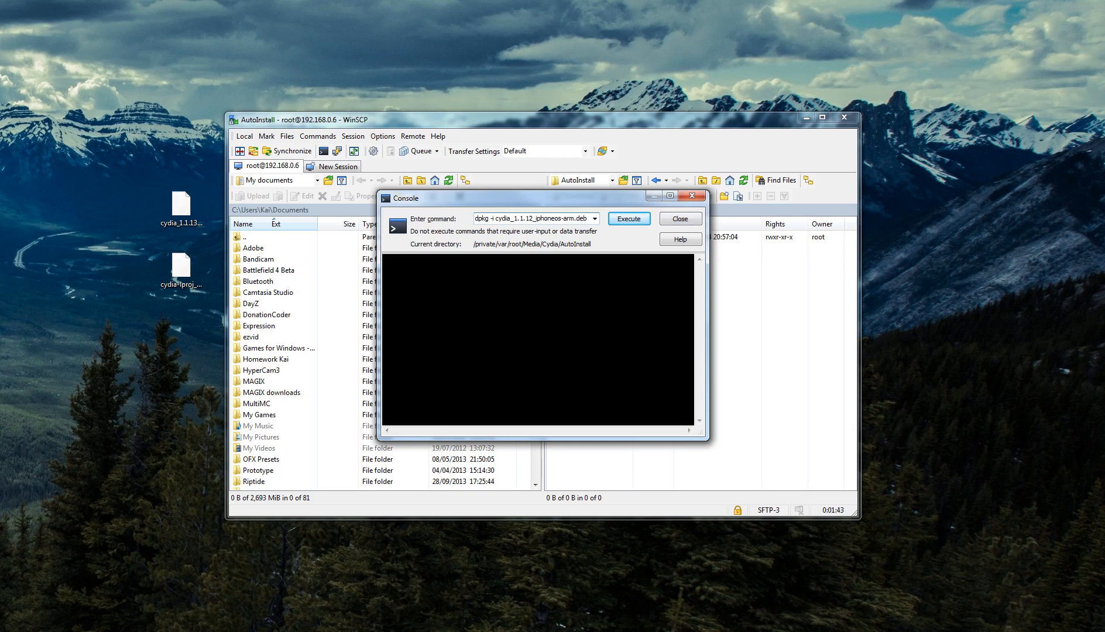
left_click(680, 218)
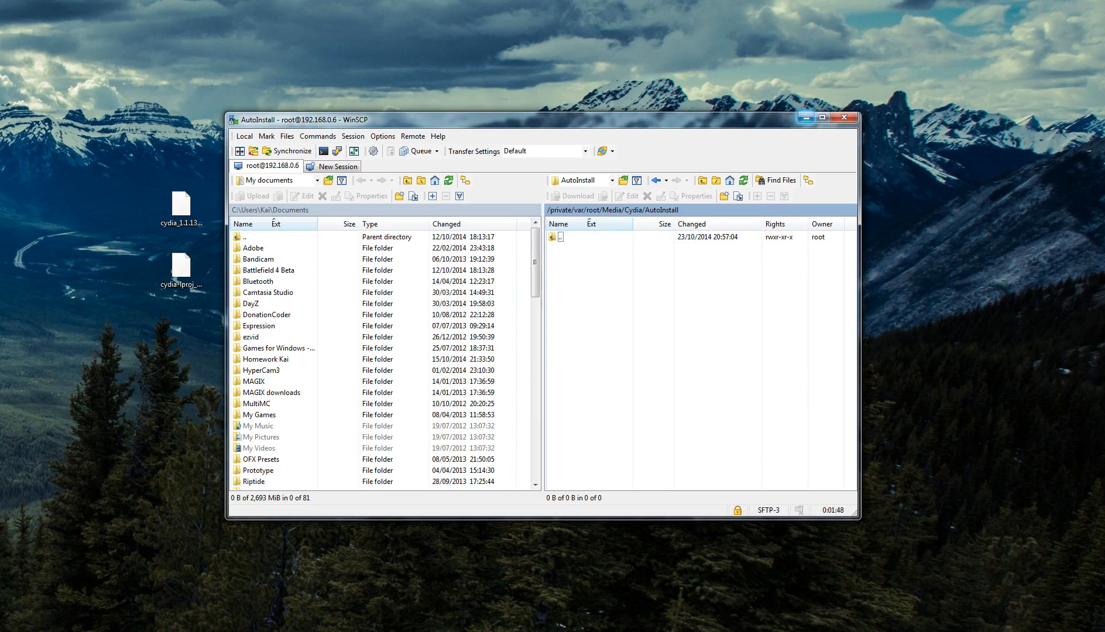